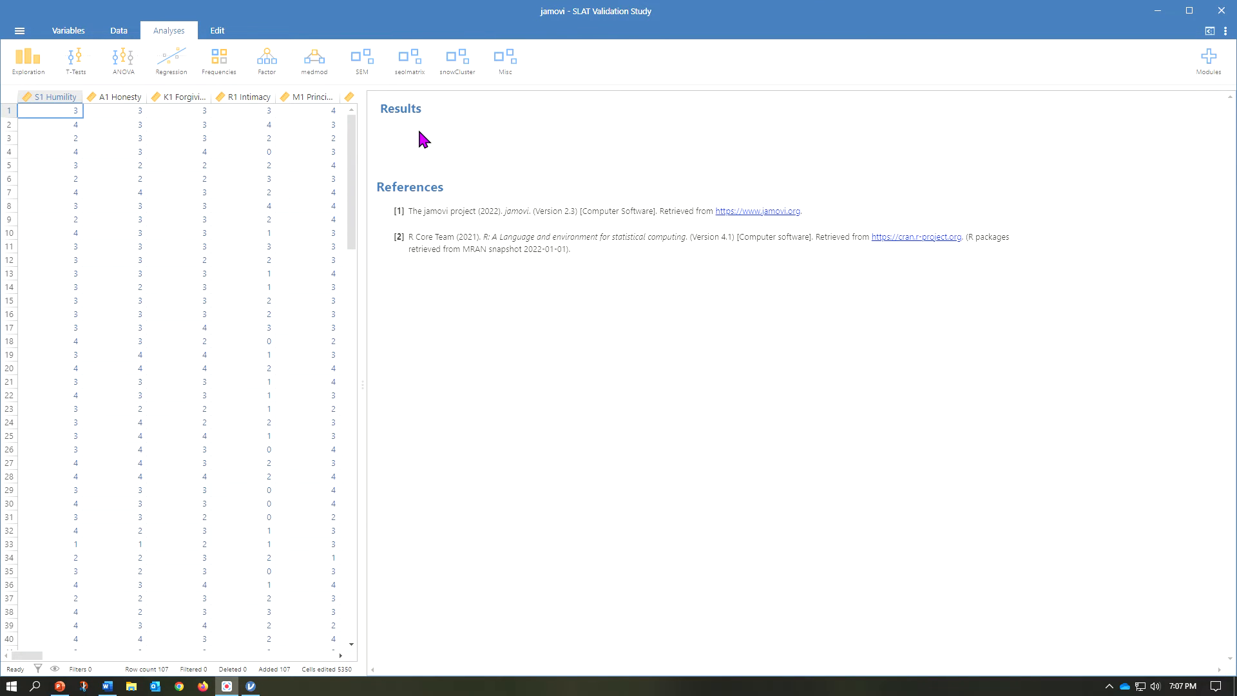
mouse_move(433, 147)
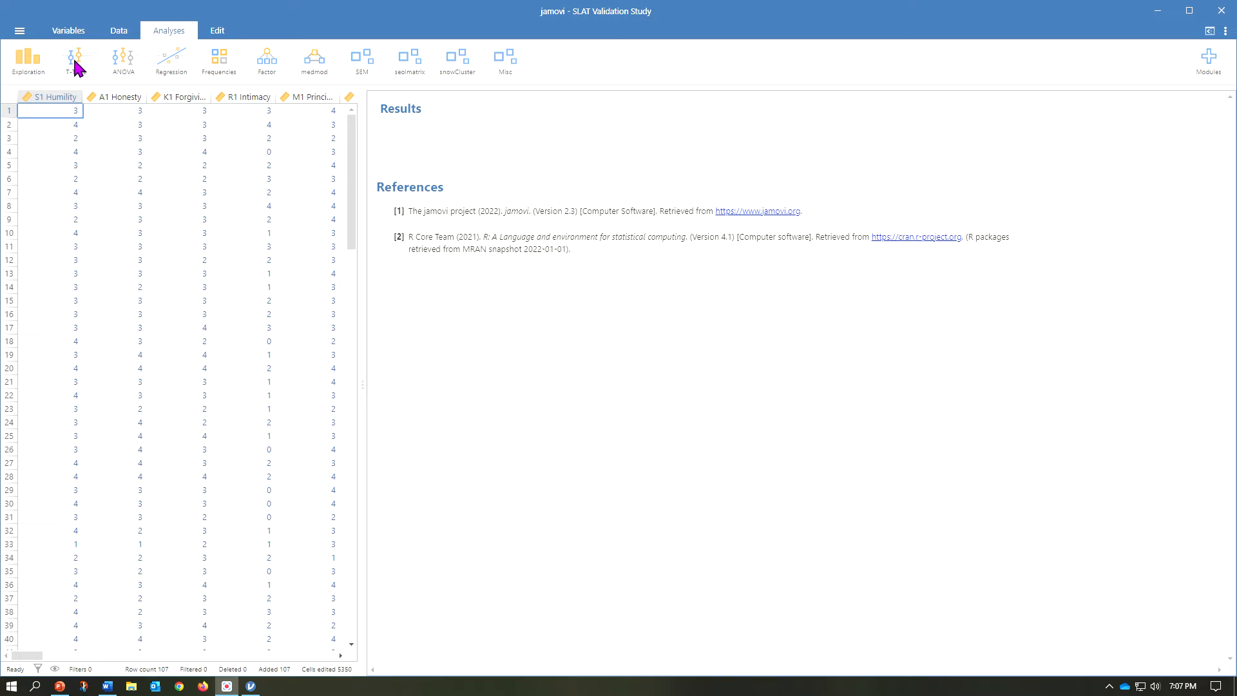
Start a One Sample T-Test from the T-Tests analyses menu.
left_click(76, 60)
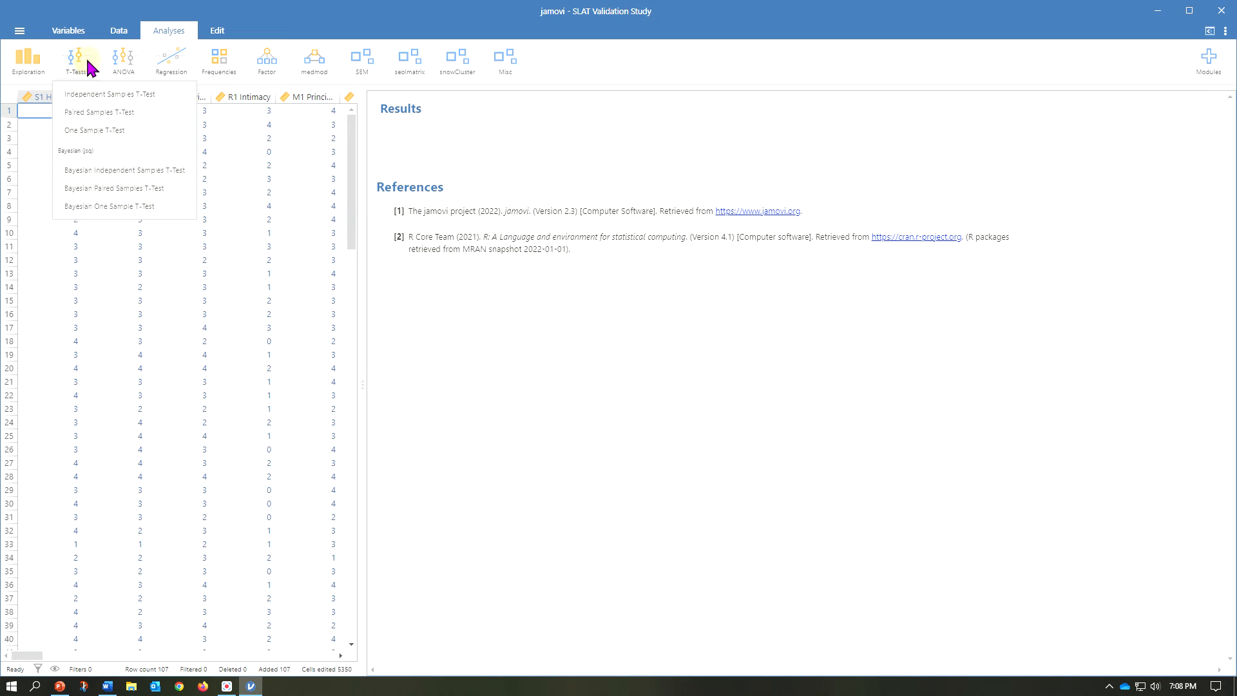
left_click(94, 130)
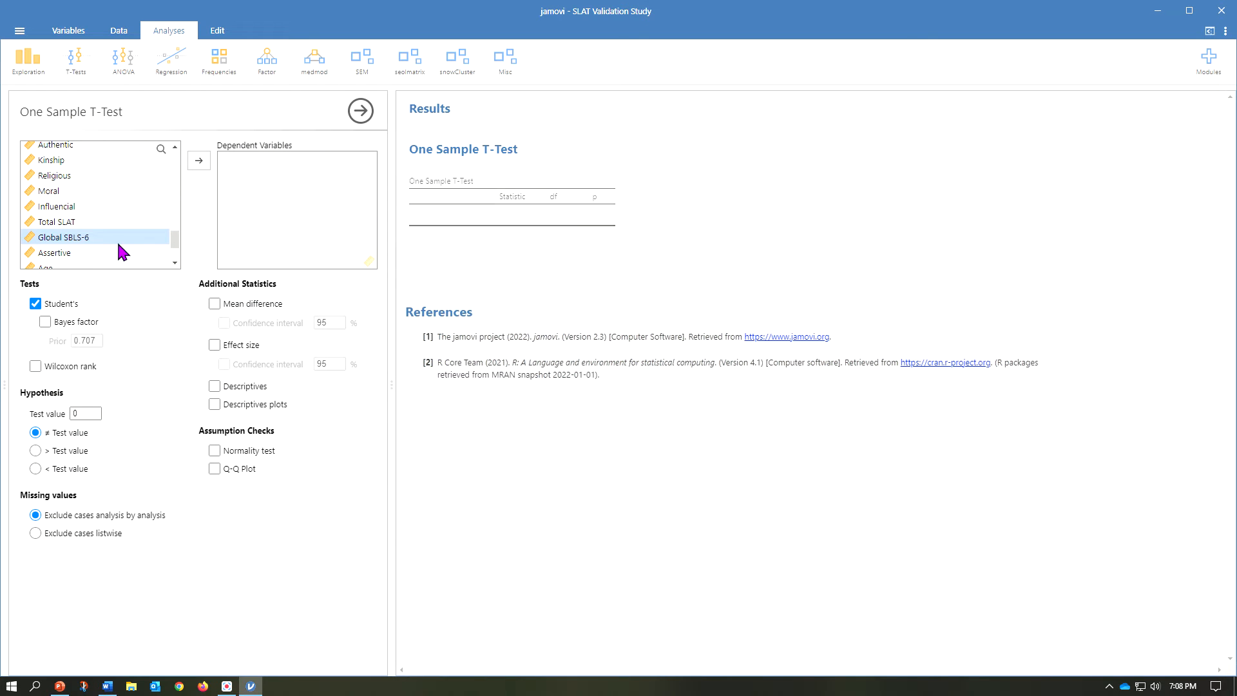
mouse_move(156, 311)
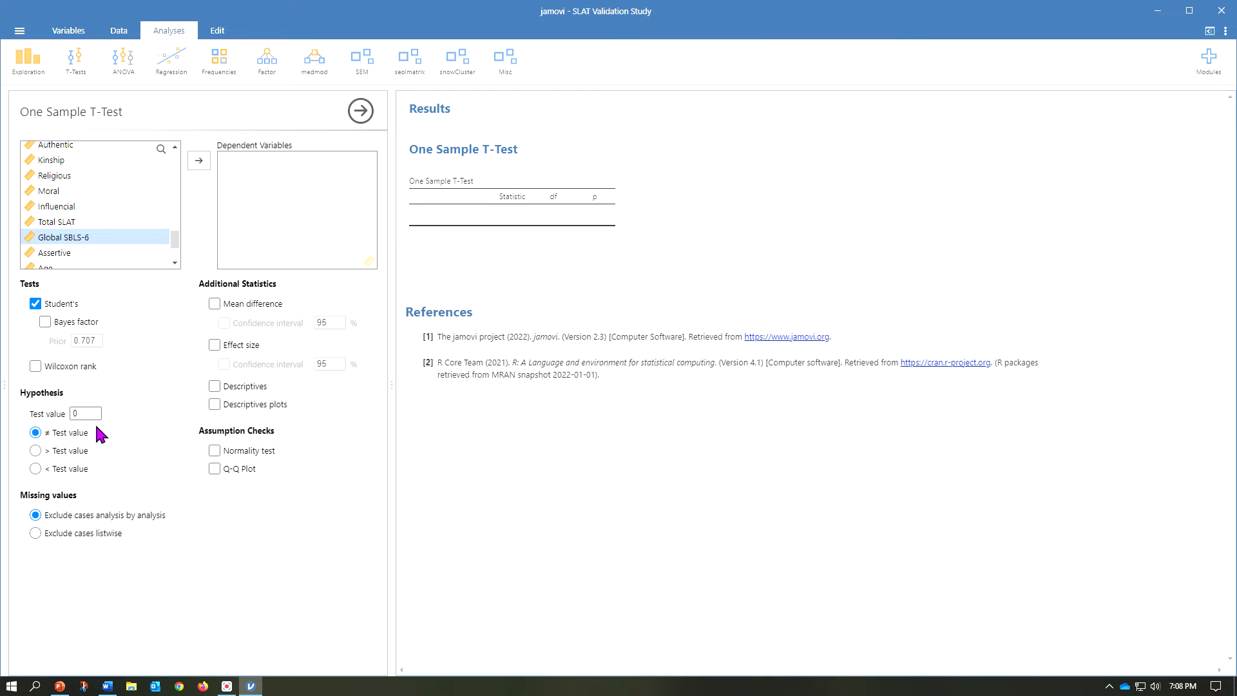
Enter 100 as the test value and select Total SLAT in the variable list.
type("1")
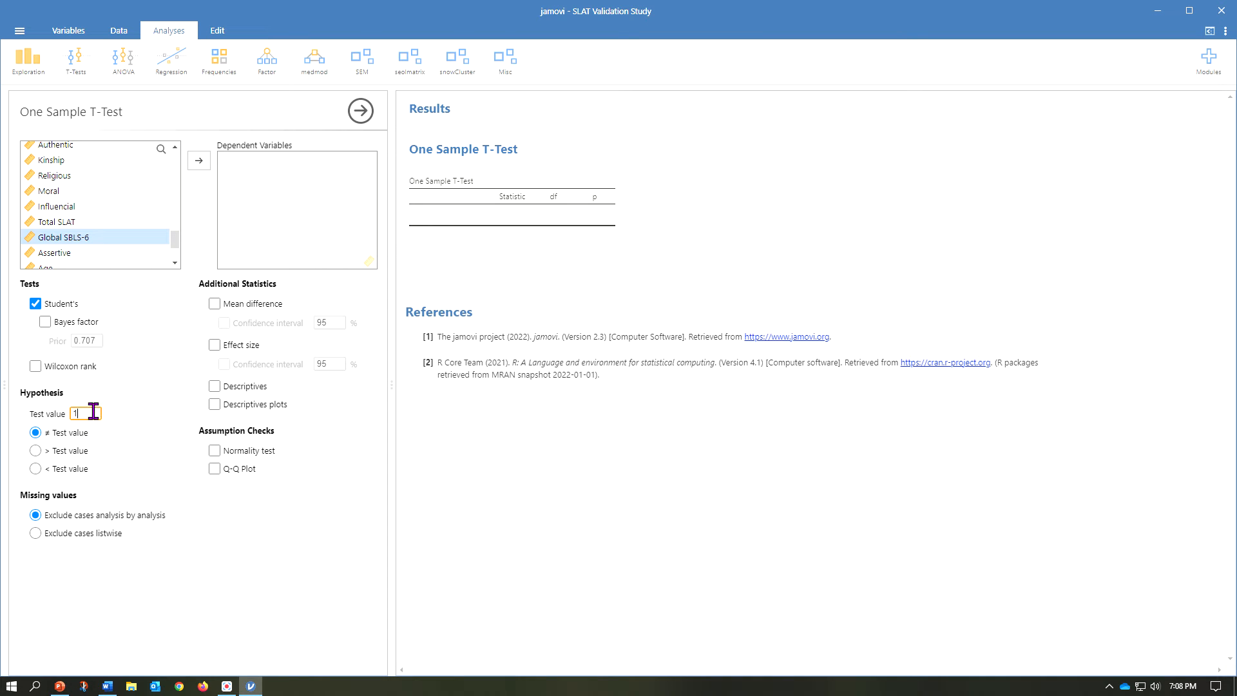
type("00")
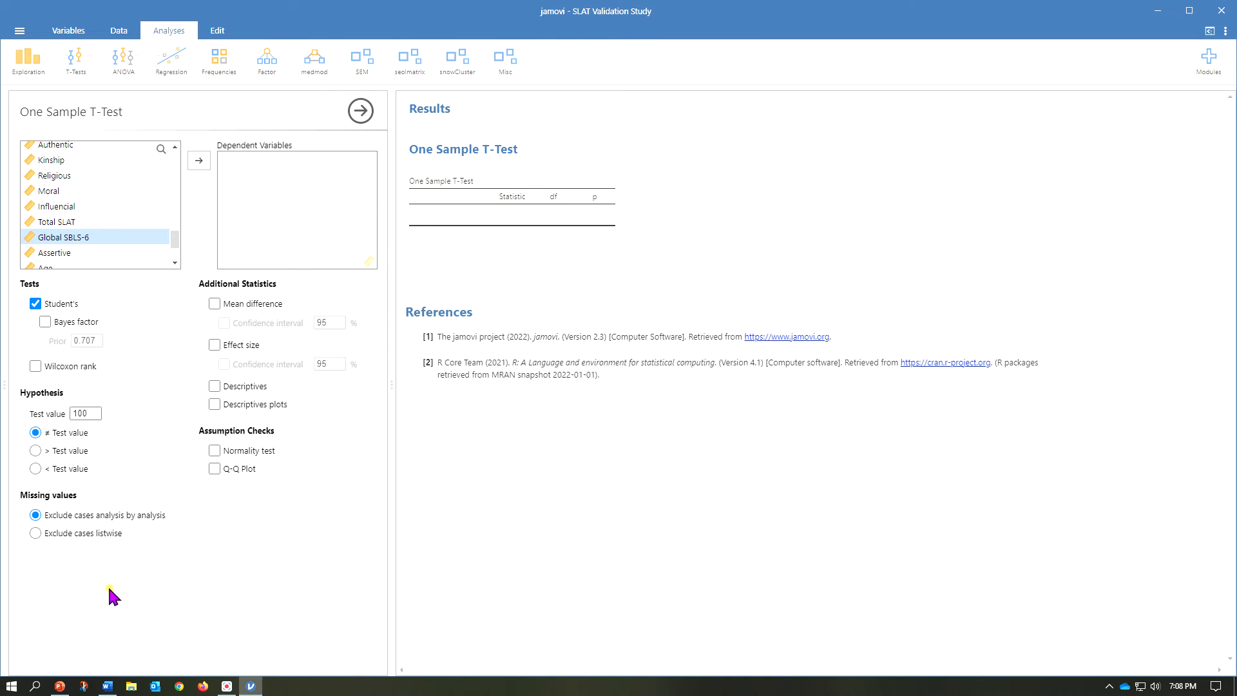
mouse_move(118, 416)
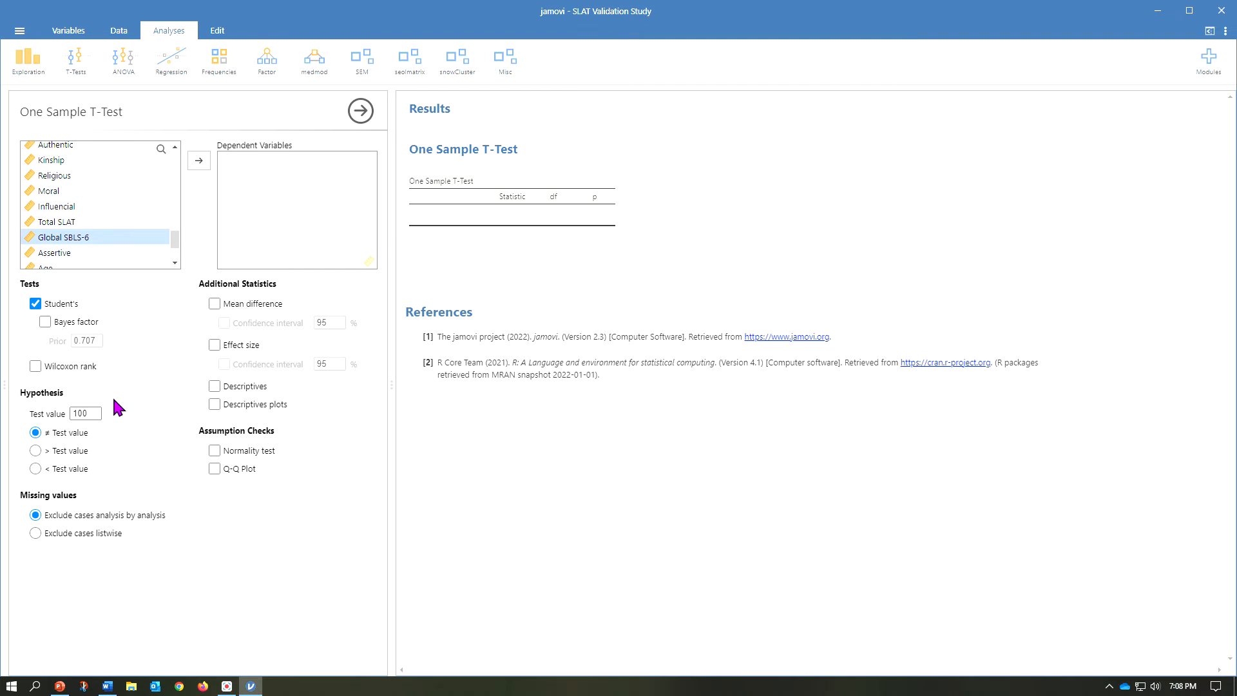
mouse_move(108, 389)
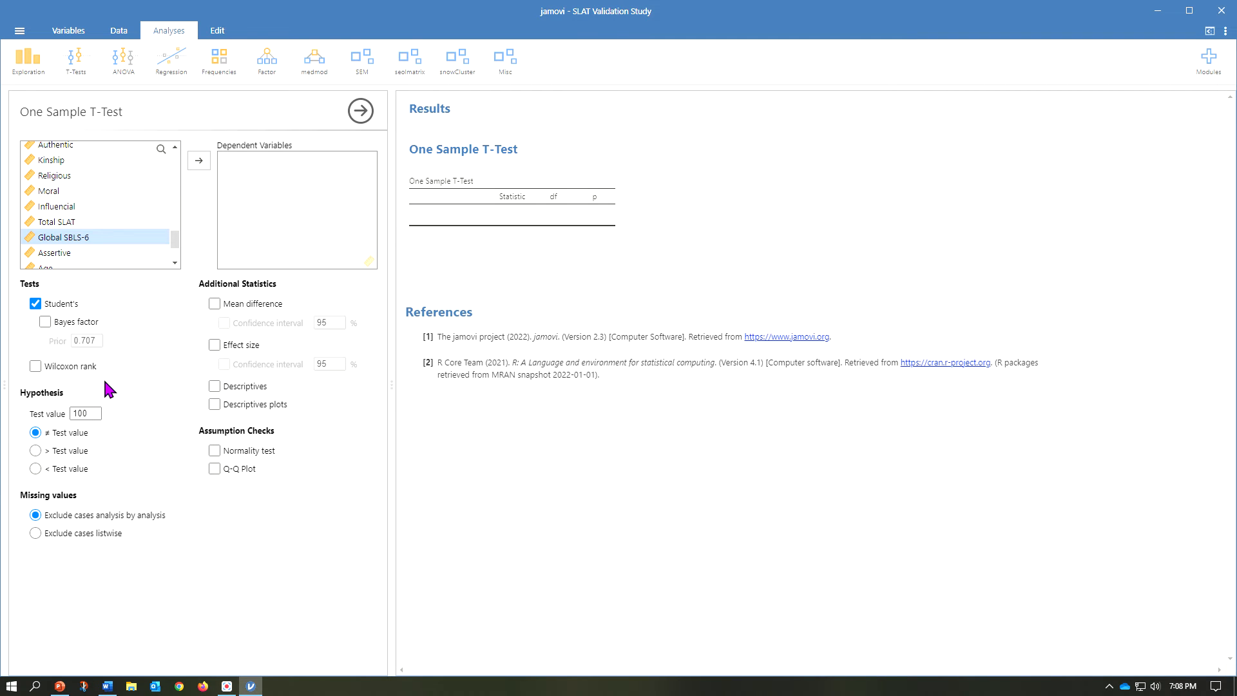
mouse_move(119, 383)
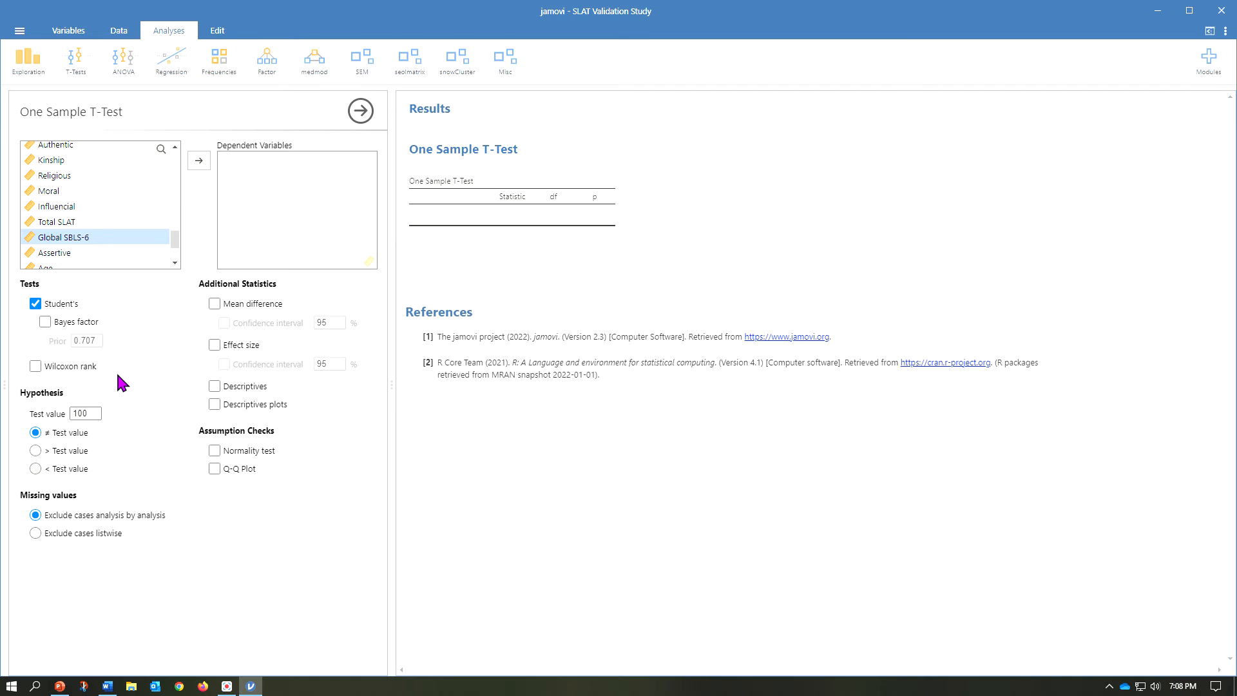
left_click(59, 222)
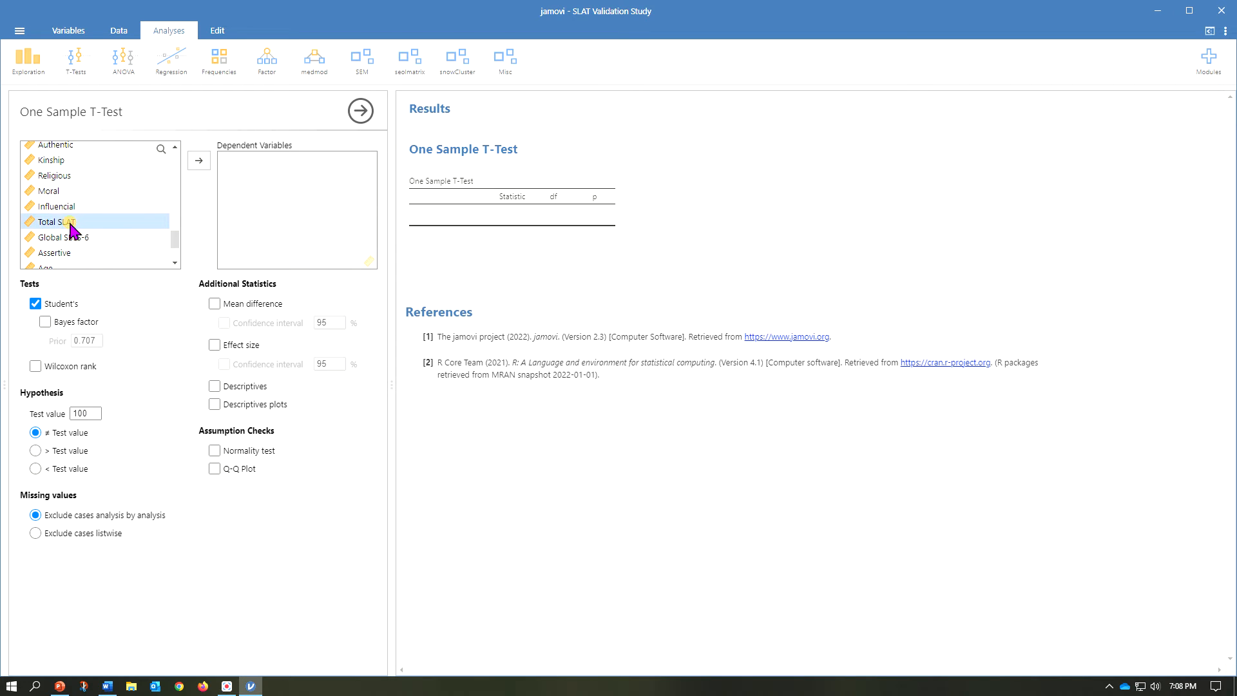
Make Total SLAT the dependent variable and add the Descriptives table.
left_click(199, 159)
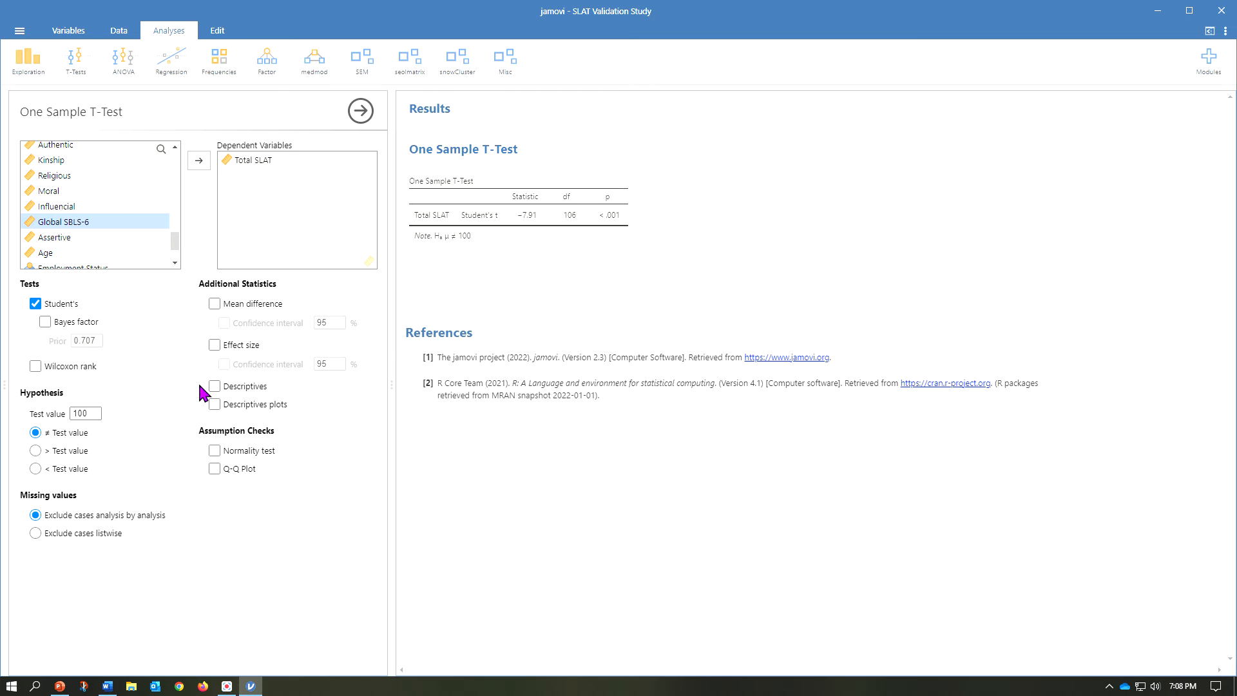
left_click(214, 386)
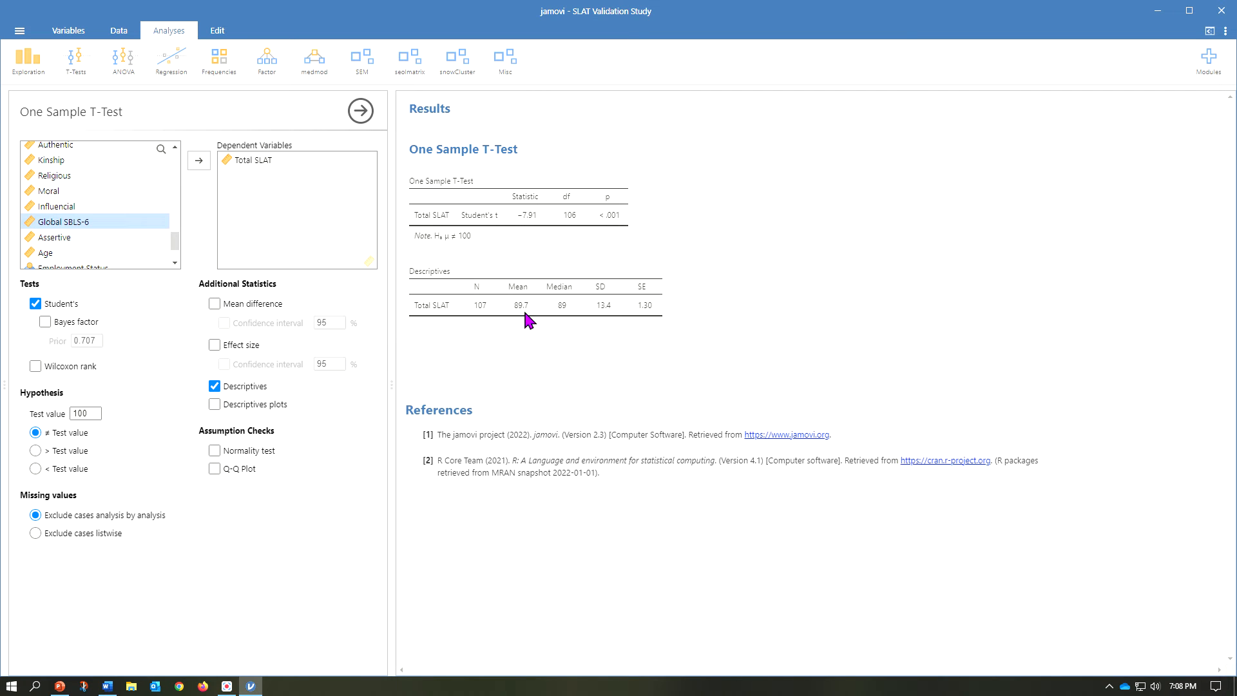
mouse_move(536, 328)
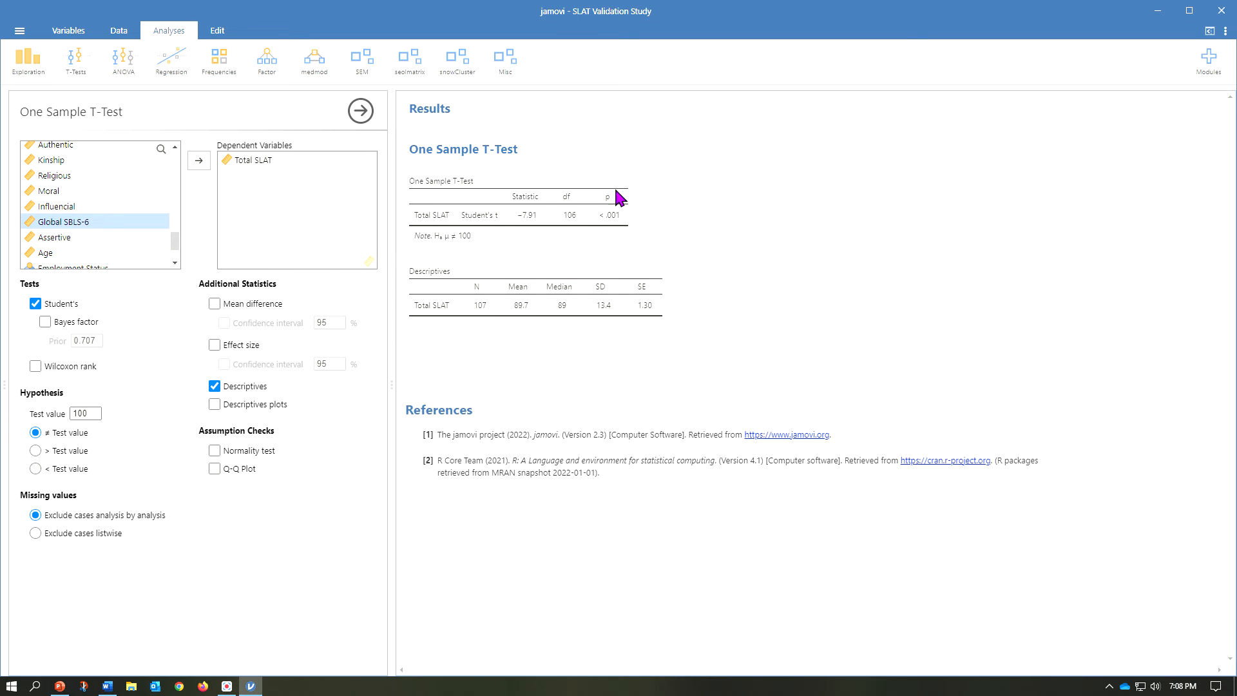
mouse_move(588, 196)
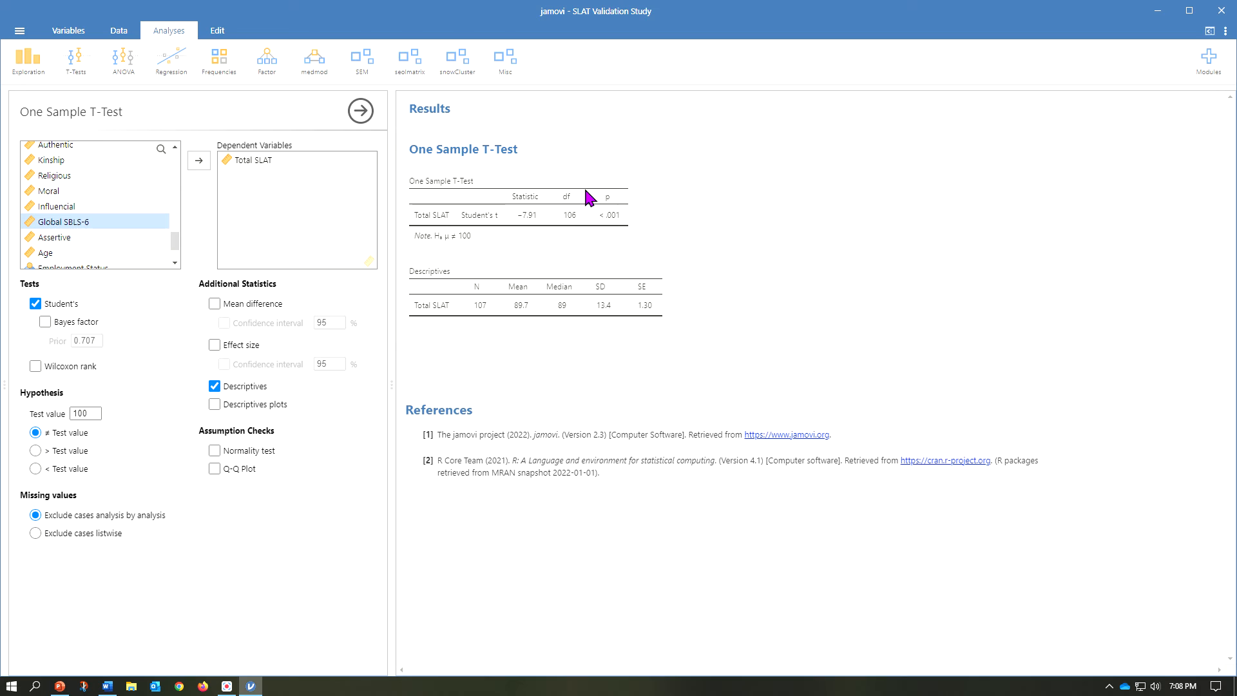
mouse_move(618, 254)
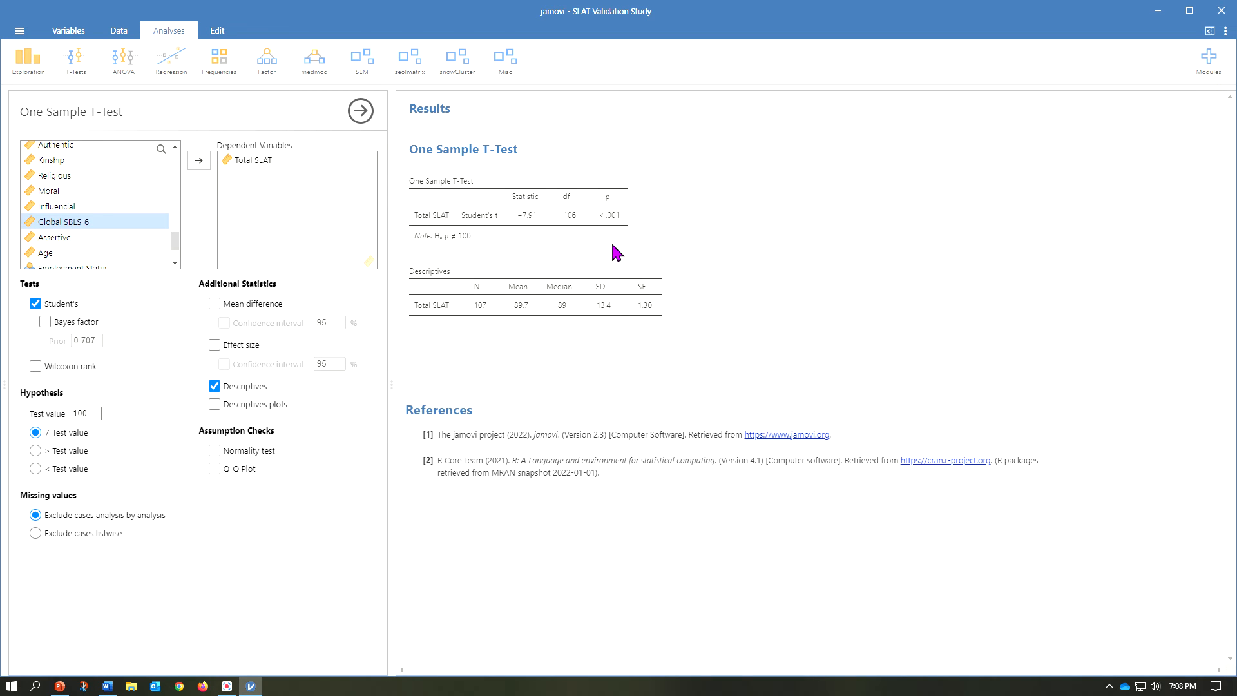
mouse_move(611, 237)
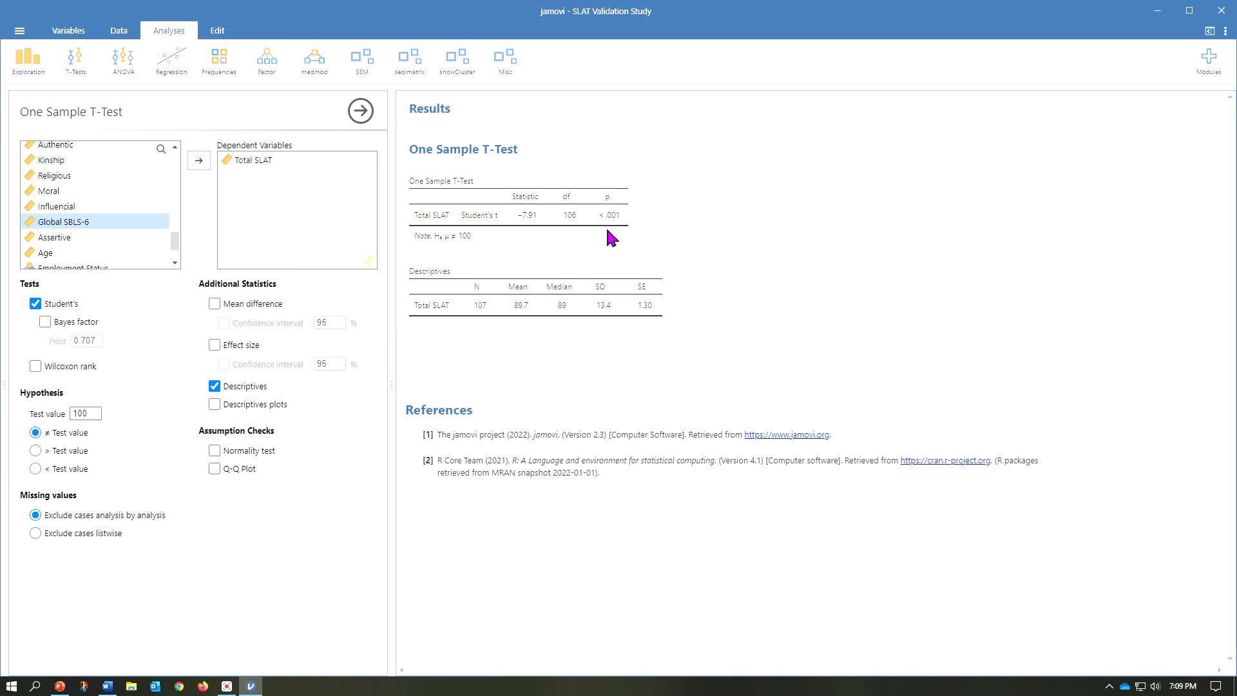
mouse_move(593, 241)
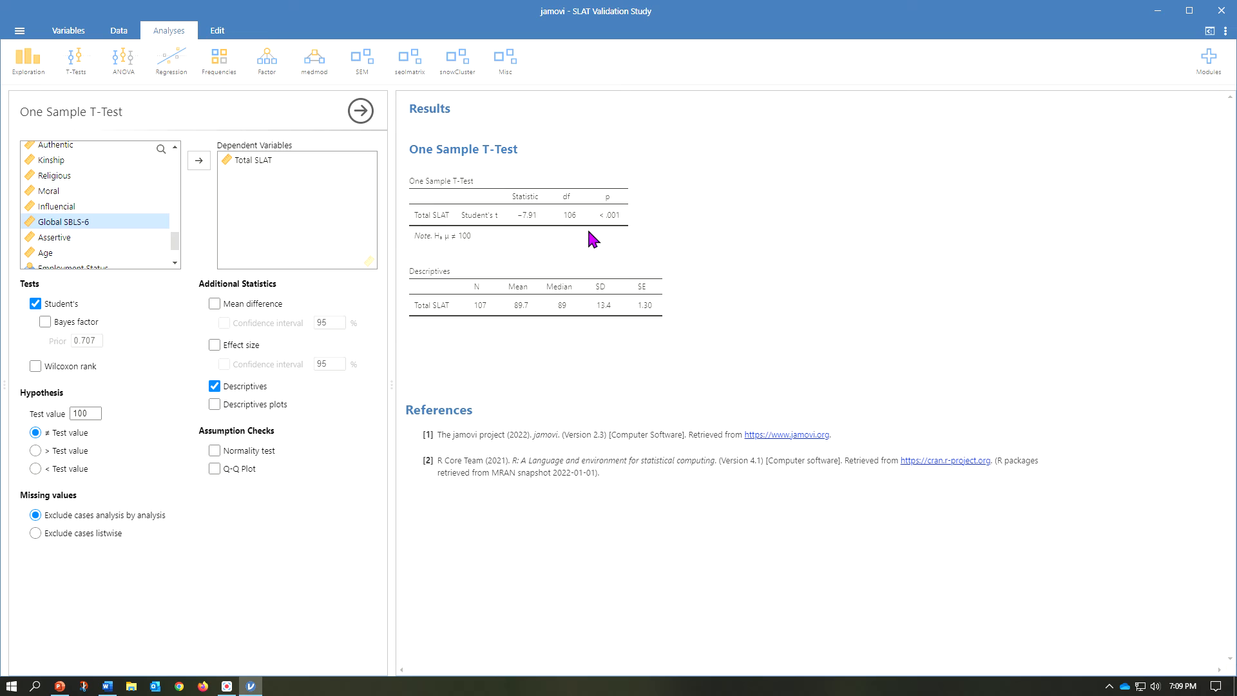
mouse_move(607, 230)
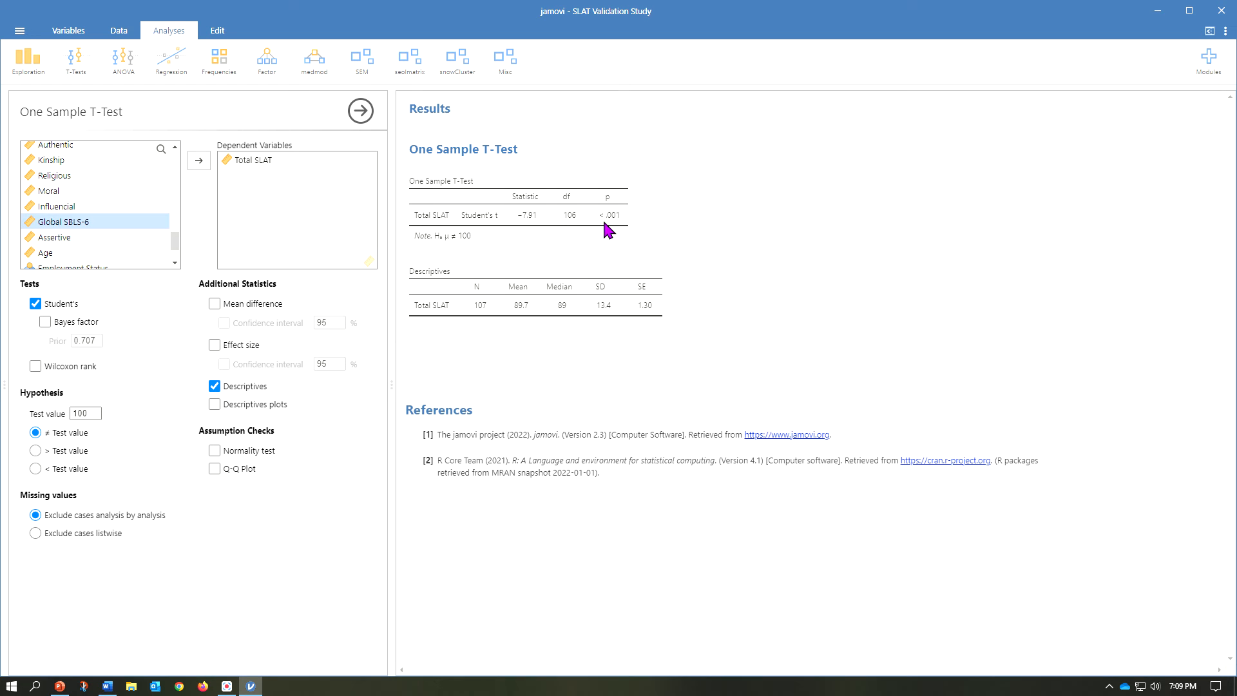
mouse_move(524, 321)
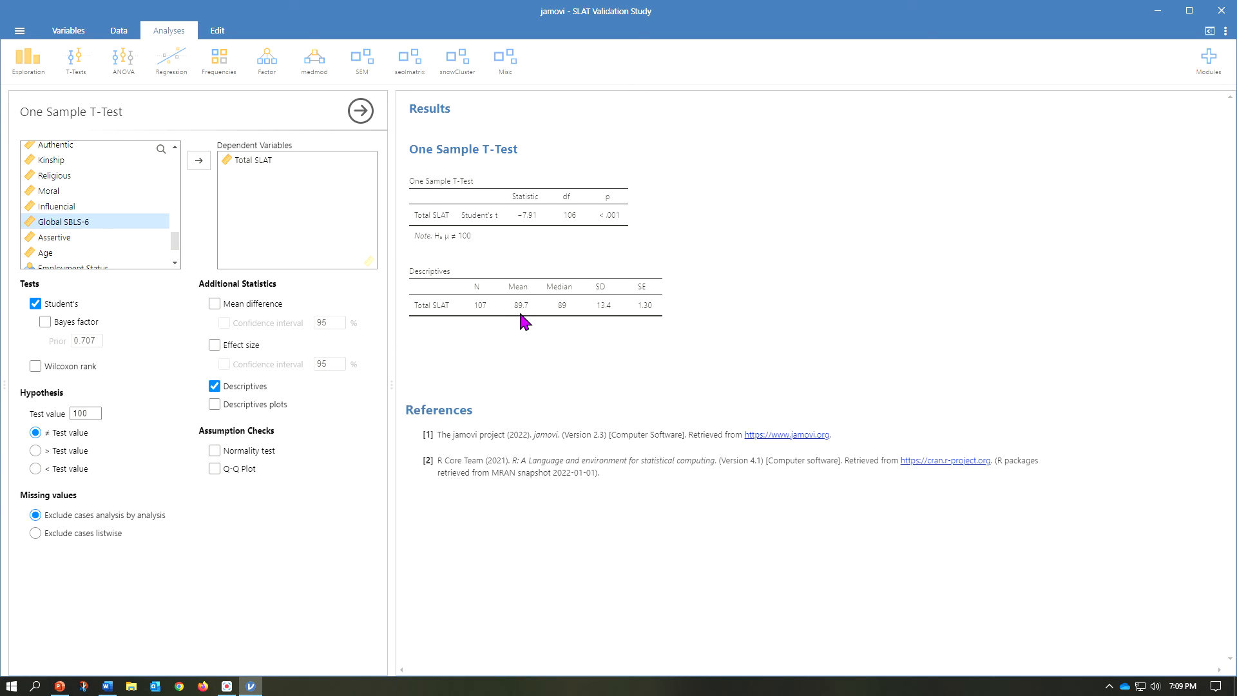
Change the test value from 100 to 90, recalculating the t-test.
left_click(85, 413)
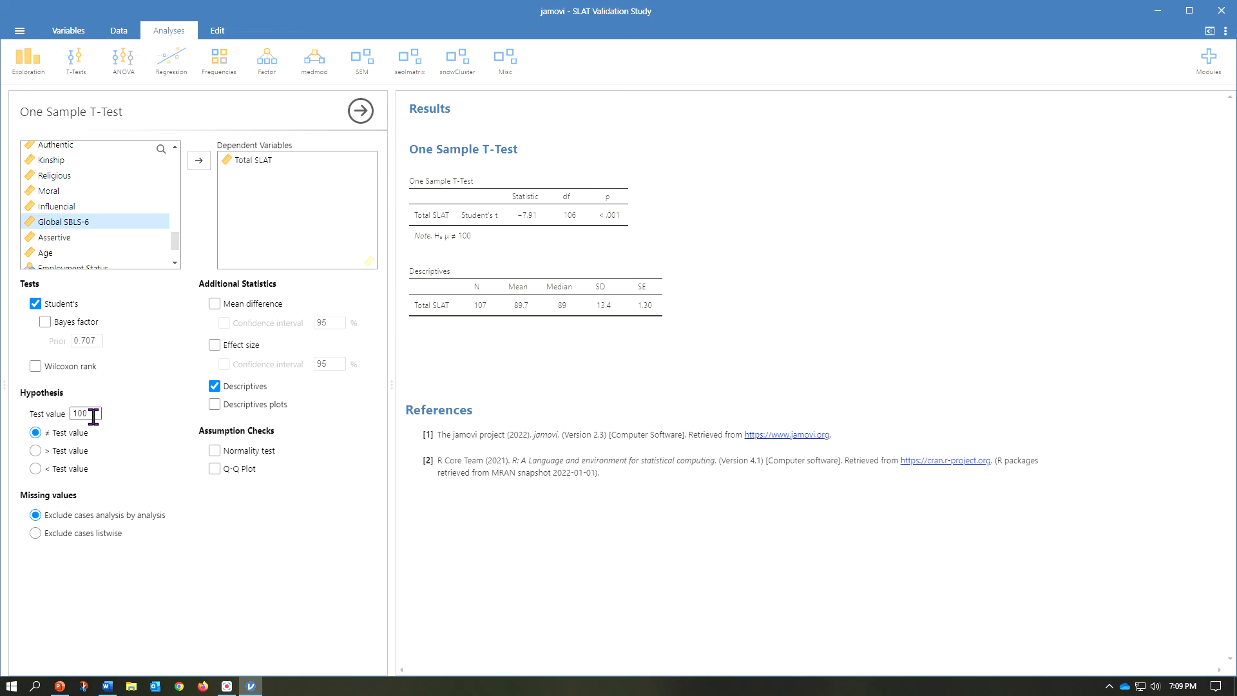
mouse_move(140, 337)
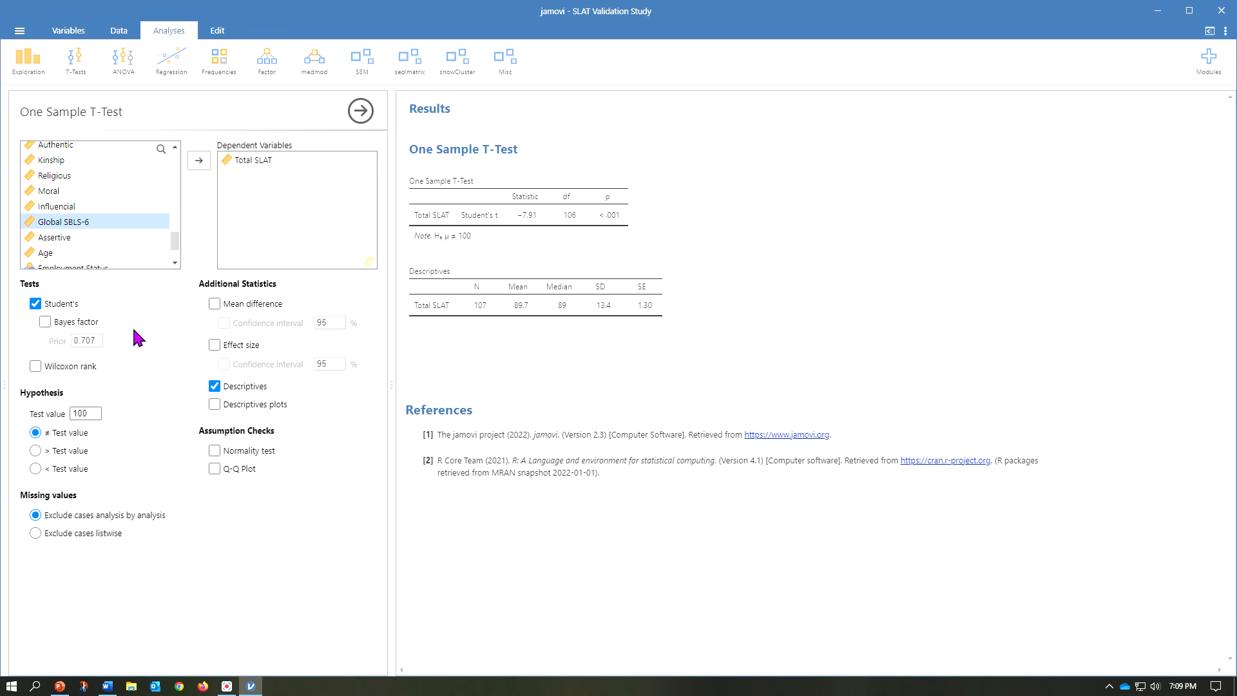
left_click(85, 412)
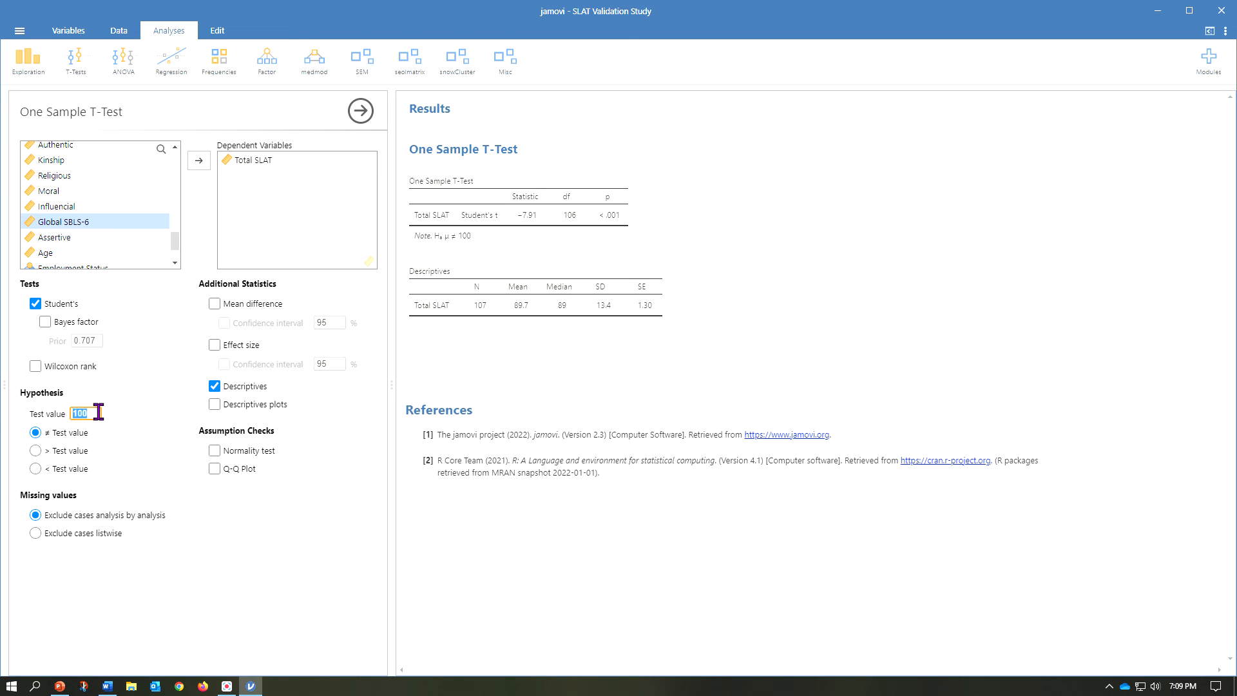
type("90")
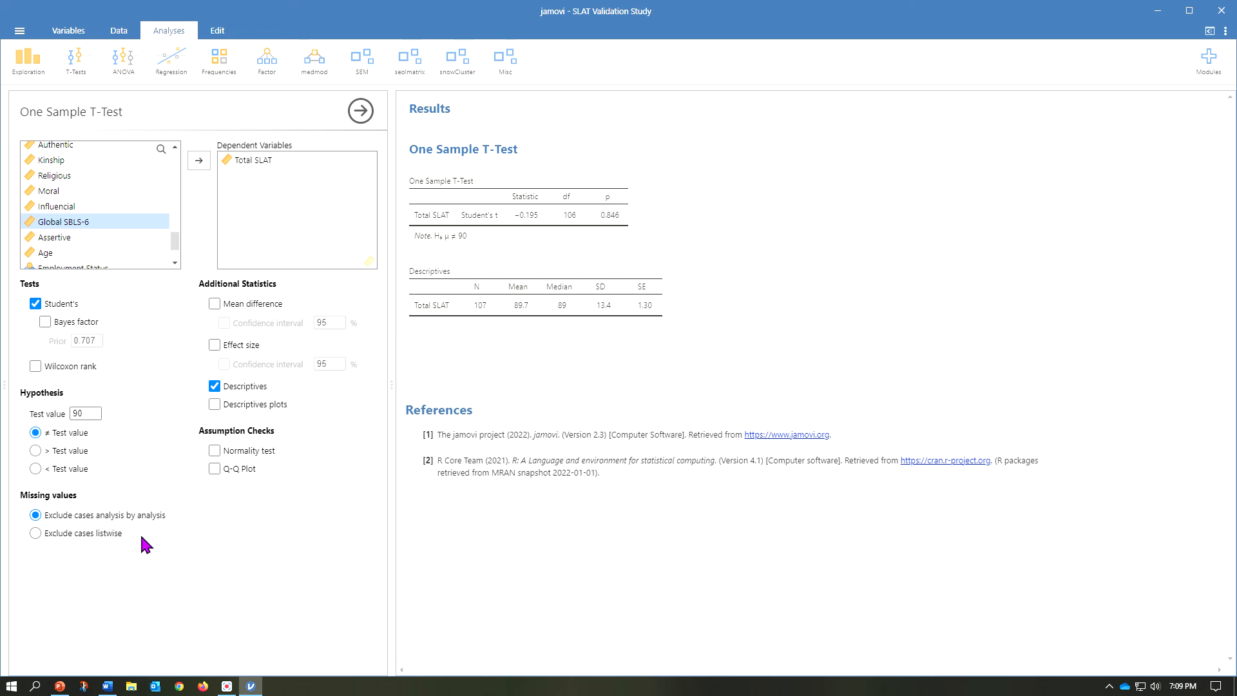
mouse_move(484, 274)
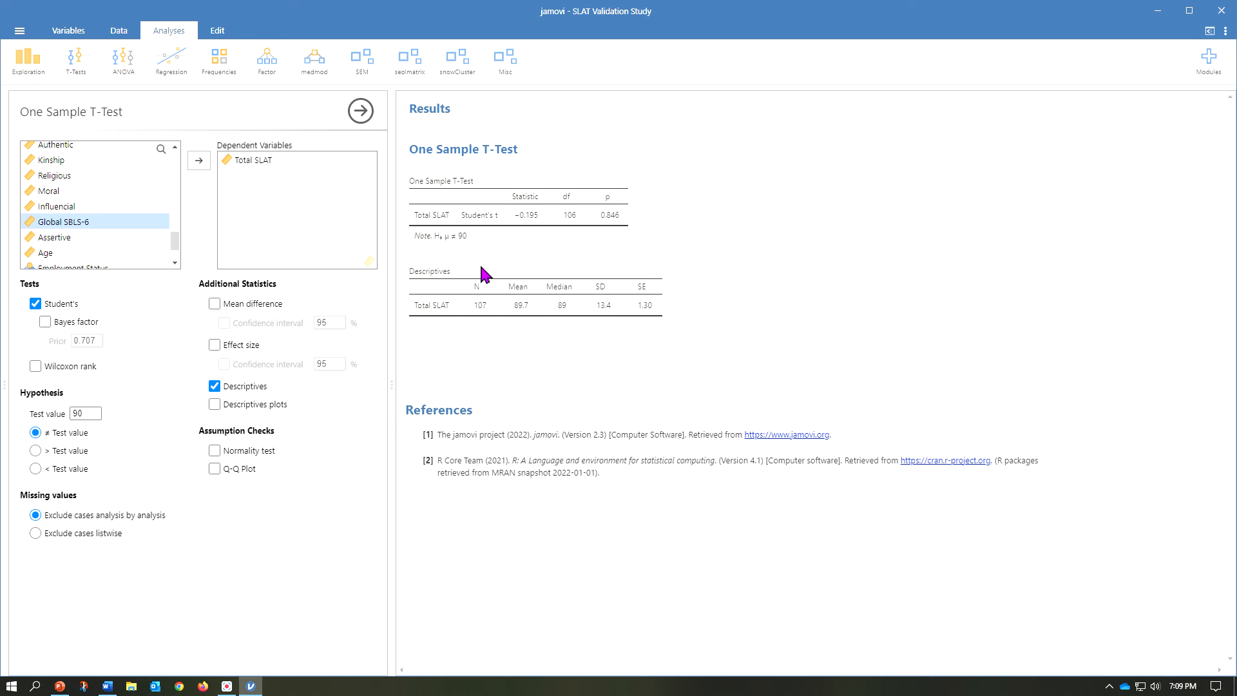
mouse_move(480, 248)
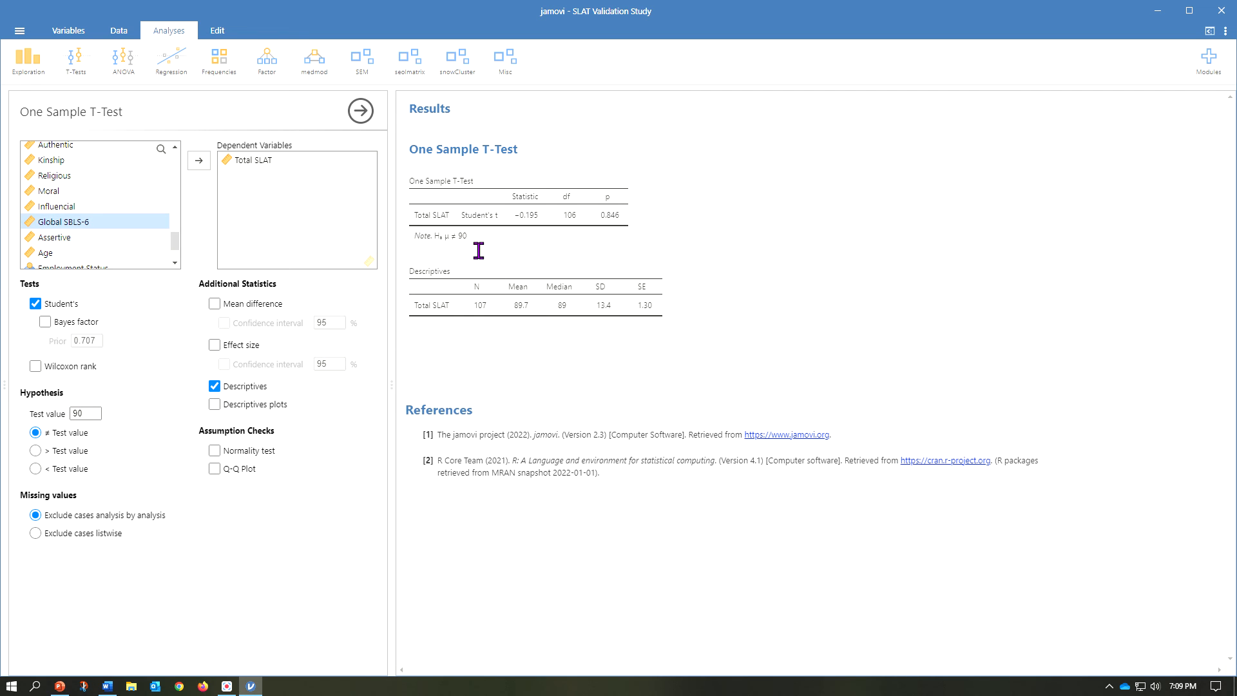
mouse_move(624, 200)
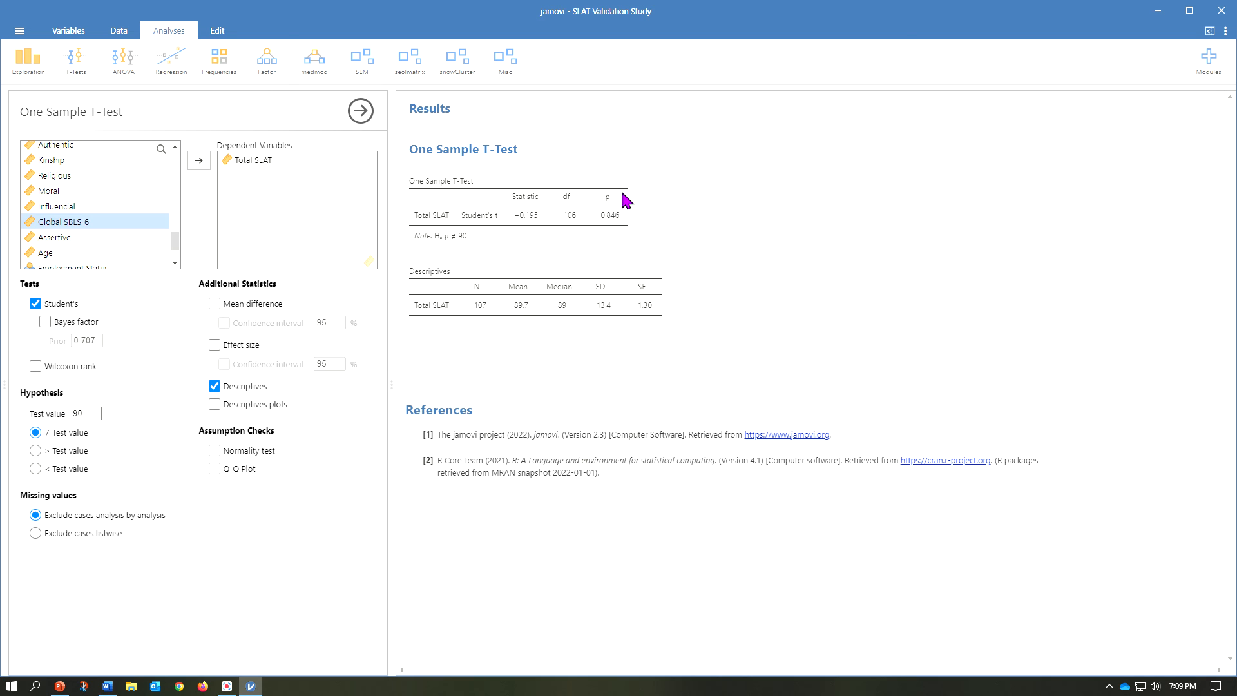
mouse_move(593, 206)
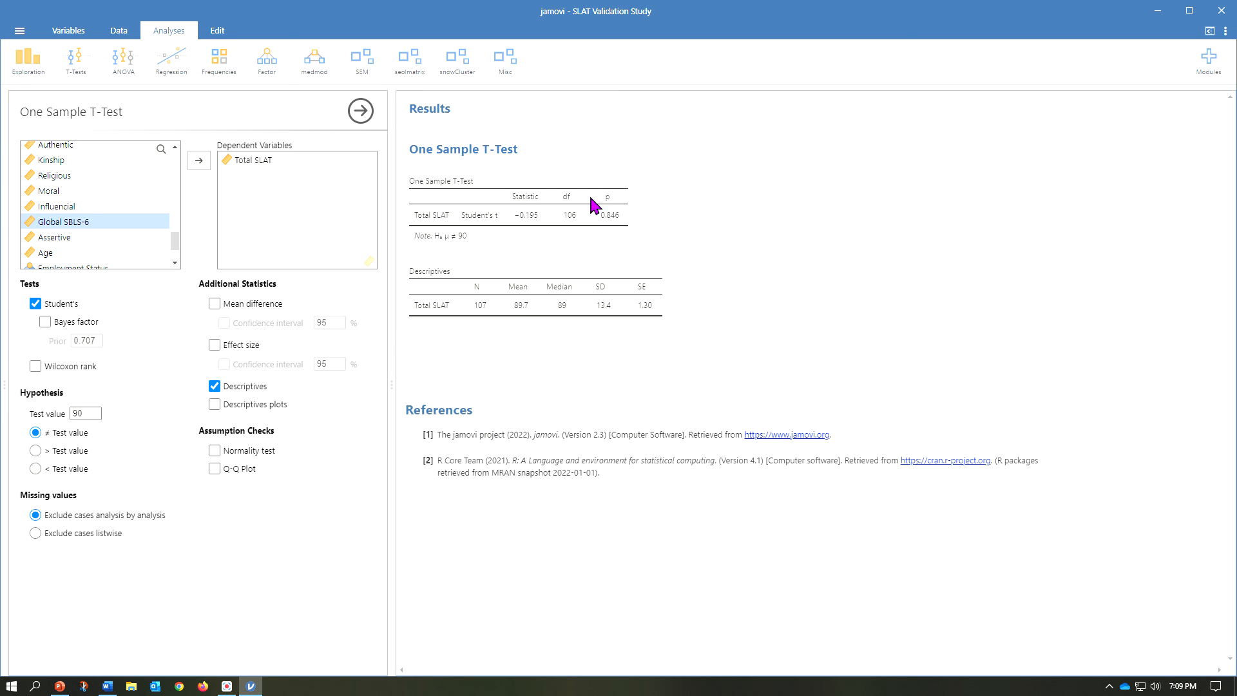
mouse_move(479, 347)
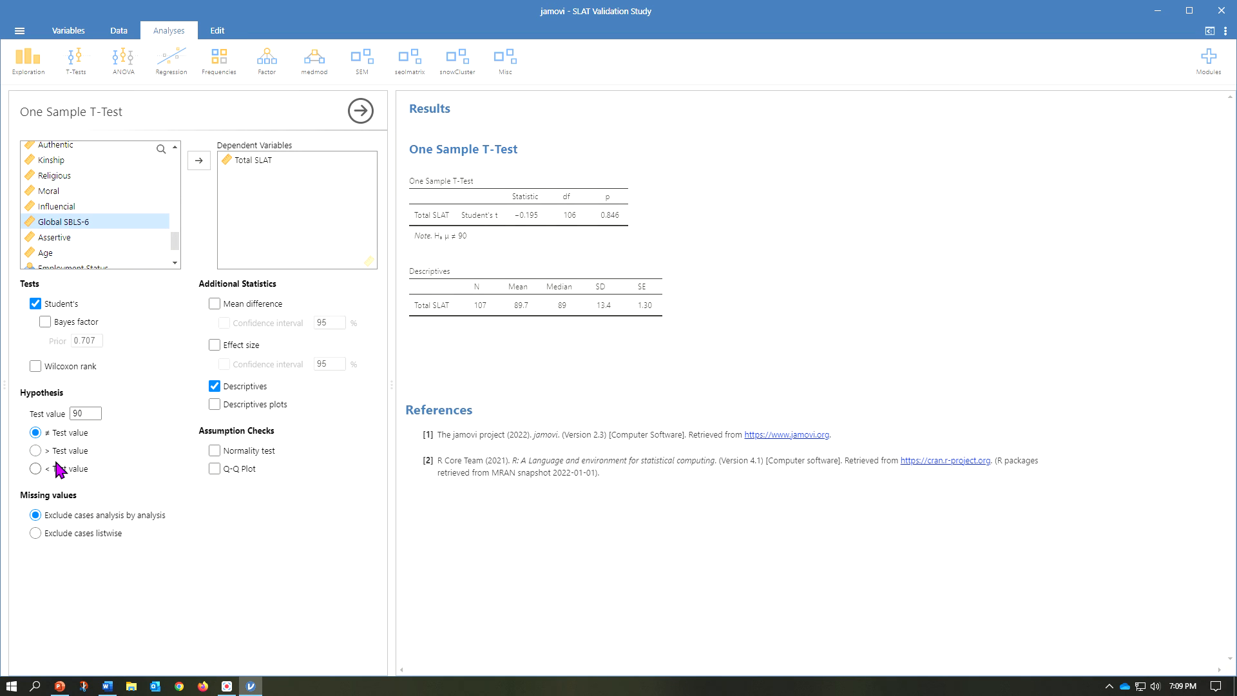
left_click(36, 451)
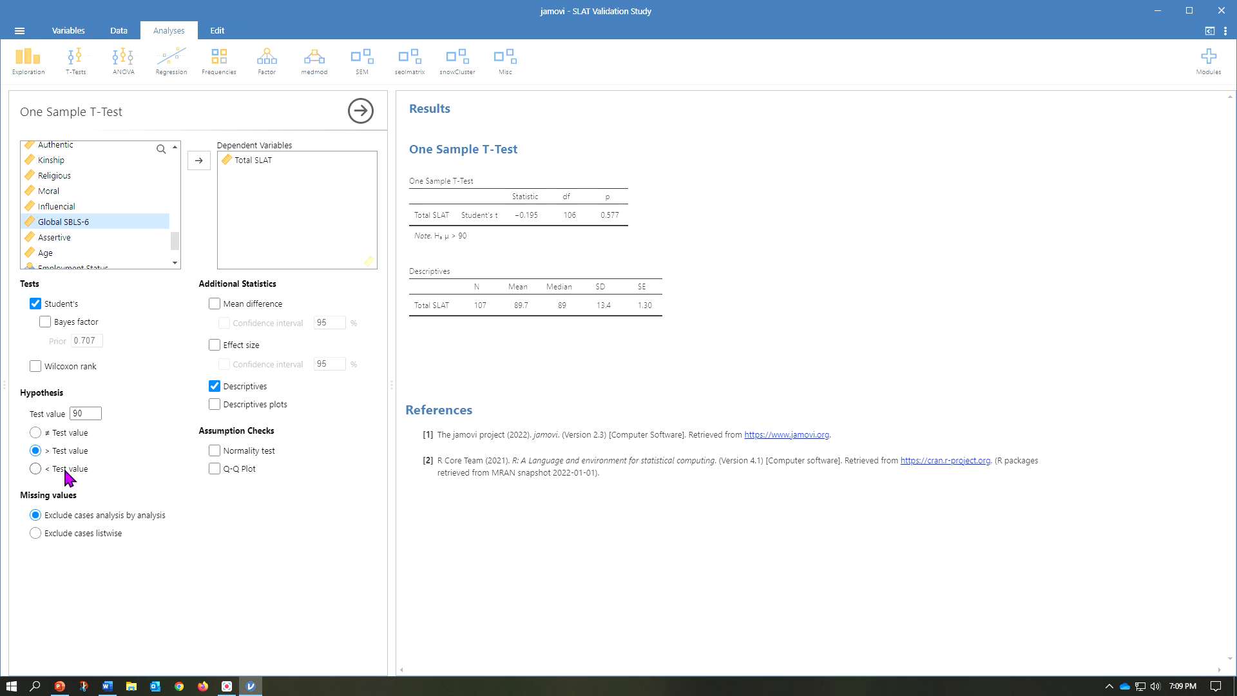
left_click(36, 433)
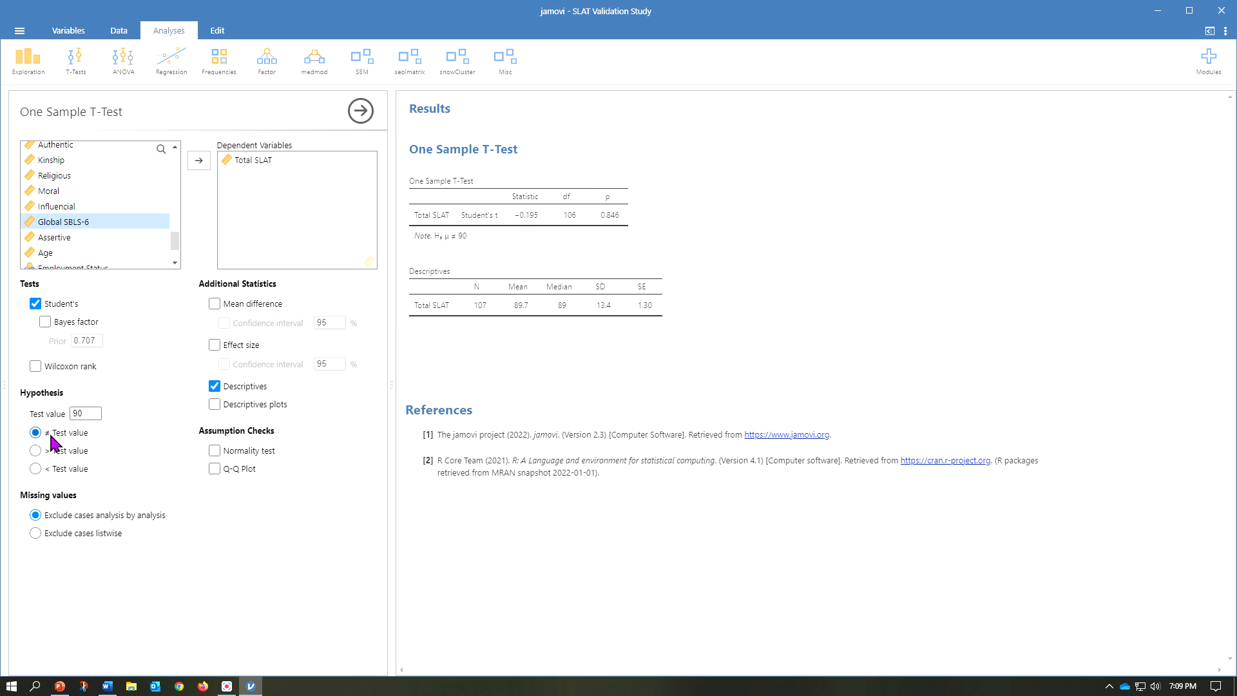